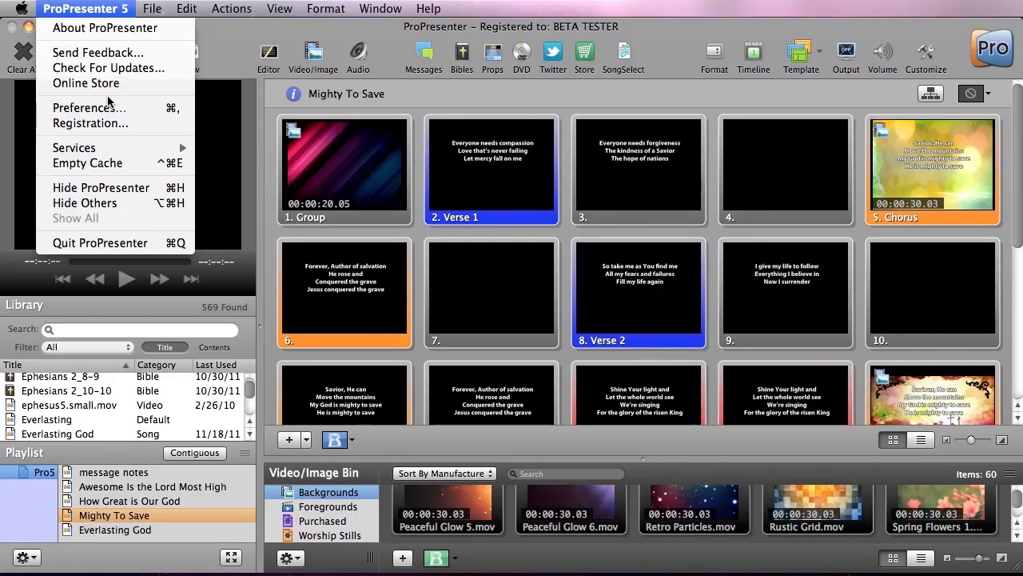
Open ProPresenter Preferences on the Sync tab showing library sync source and direction.
click(88, 107)
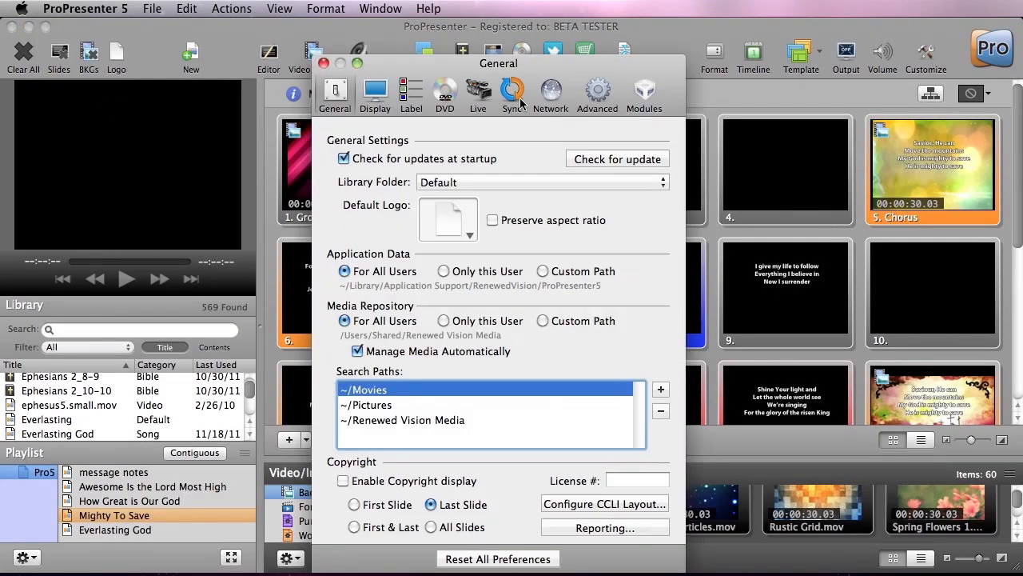
click(512, 92)
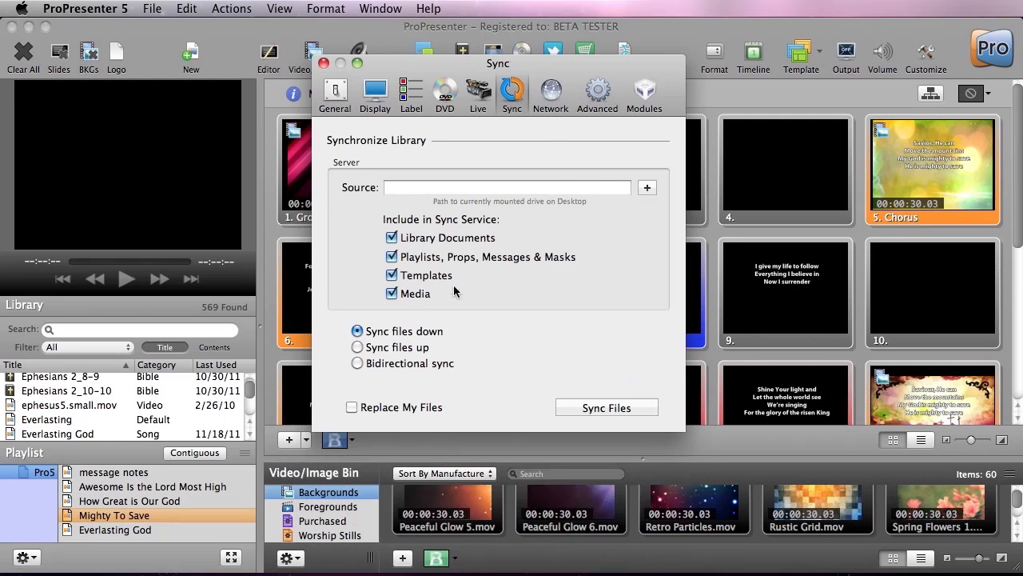
mouse_move(490, 204)
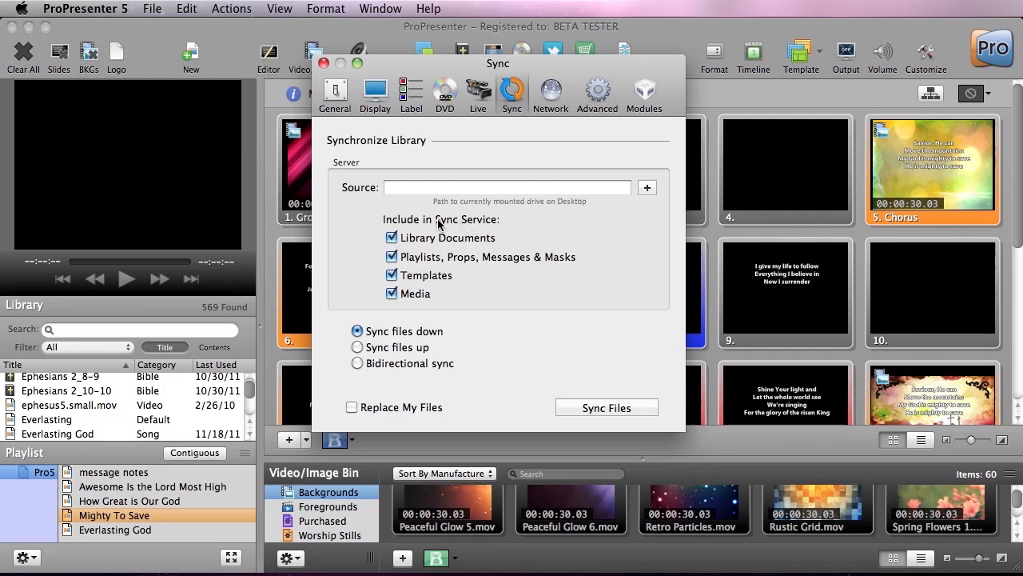
mouse_move(475, 243)
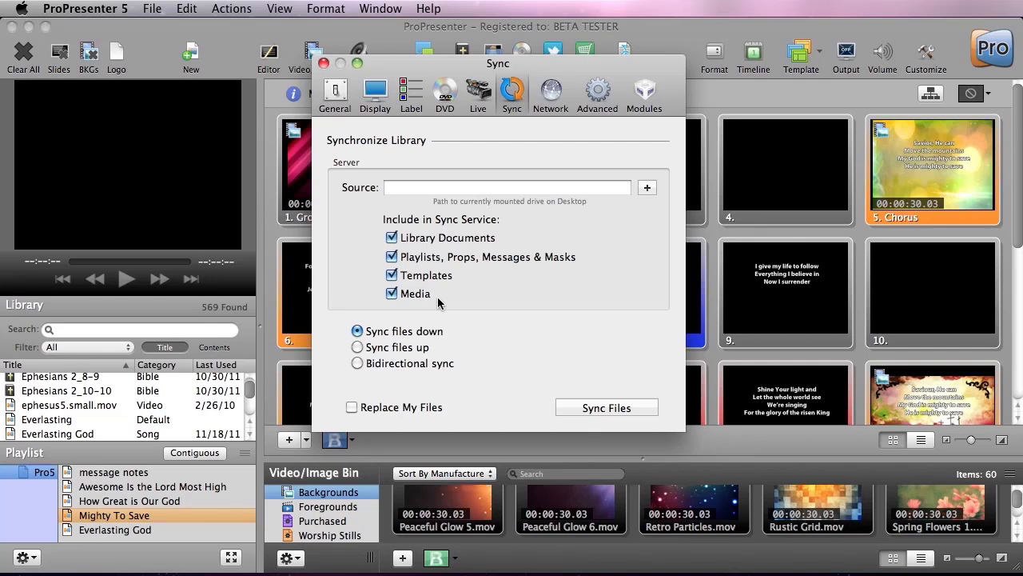
mouse_move(438, 345)
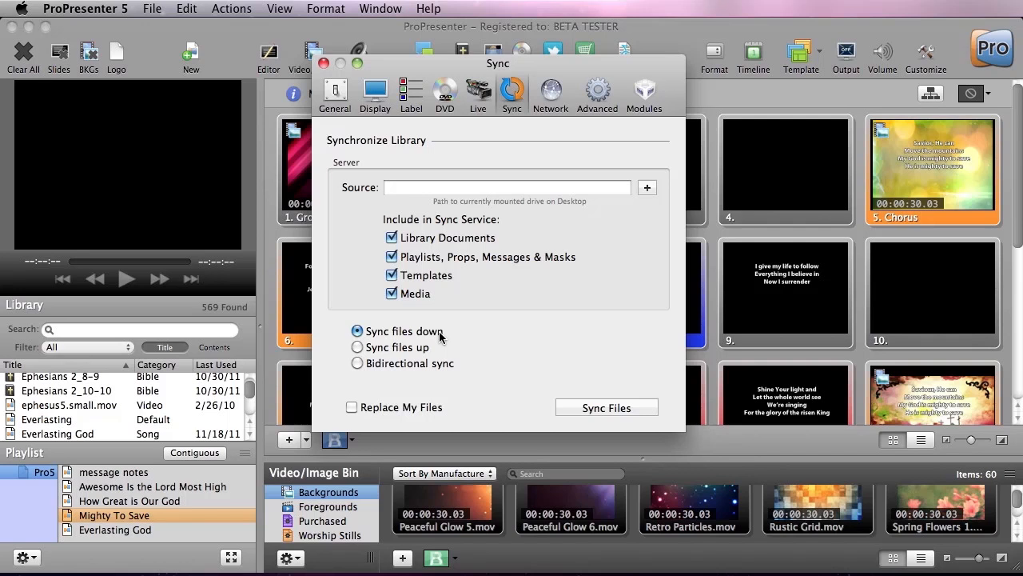
mouse_move(439, 354)
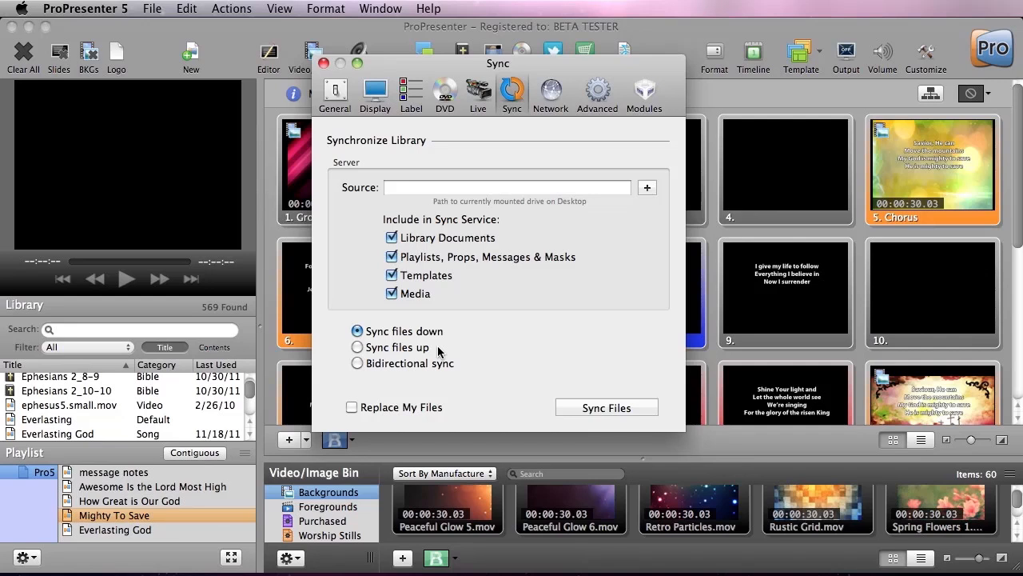
mouse_move(446, 374)
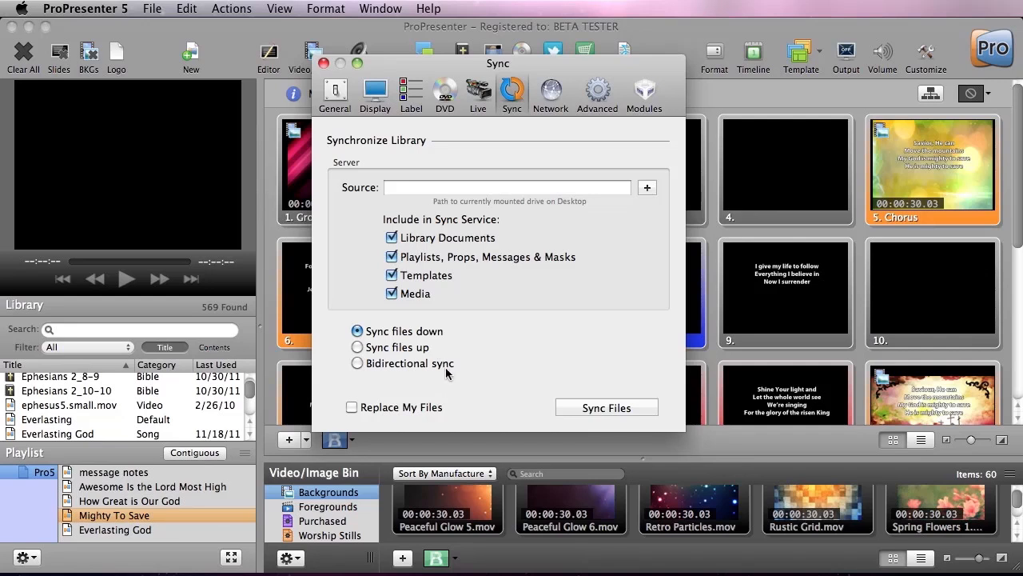